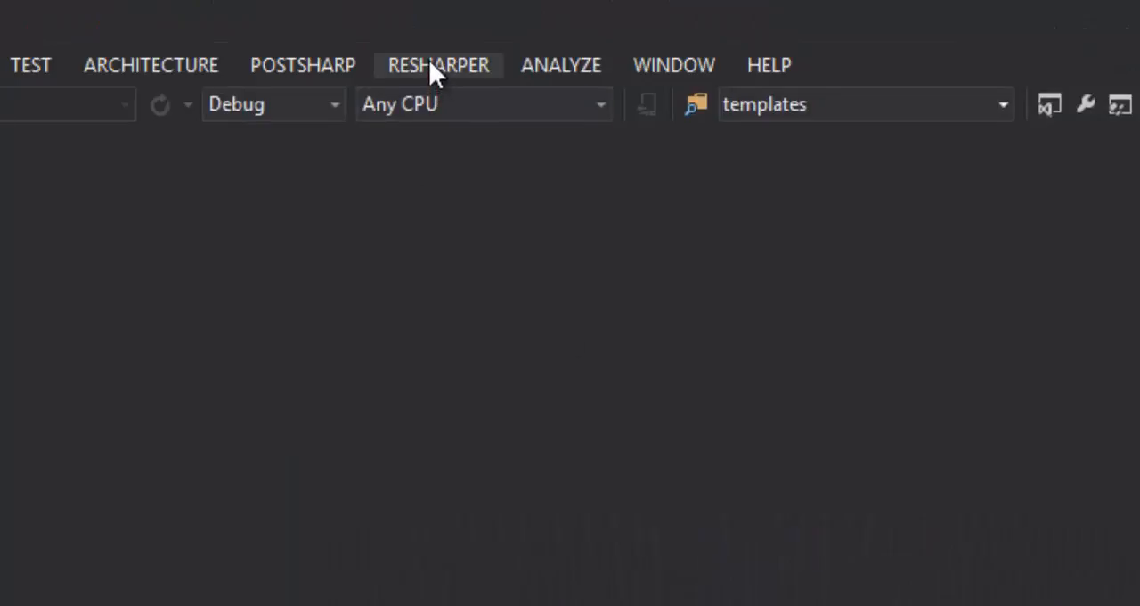
Show the Unit Test Explorer listing the AccountTests and InvoiceTests tests.
left_click(438, 65)
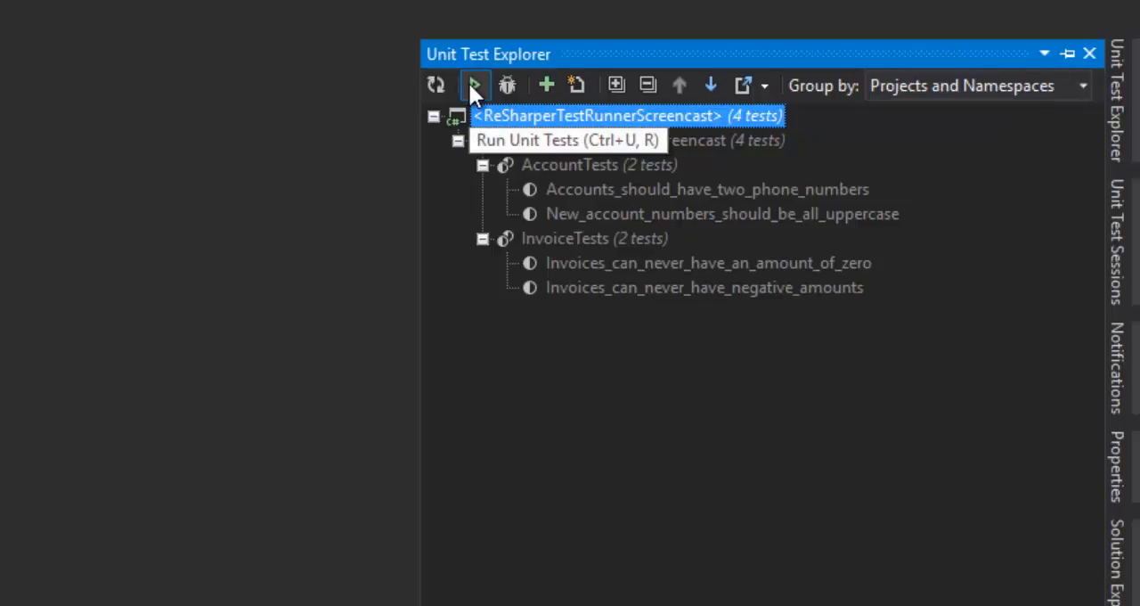
Run all four tests and inspect the failed Invoices_can_never_have_an_amount_of_zero assertion.
left_click(474, 85)
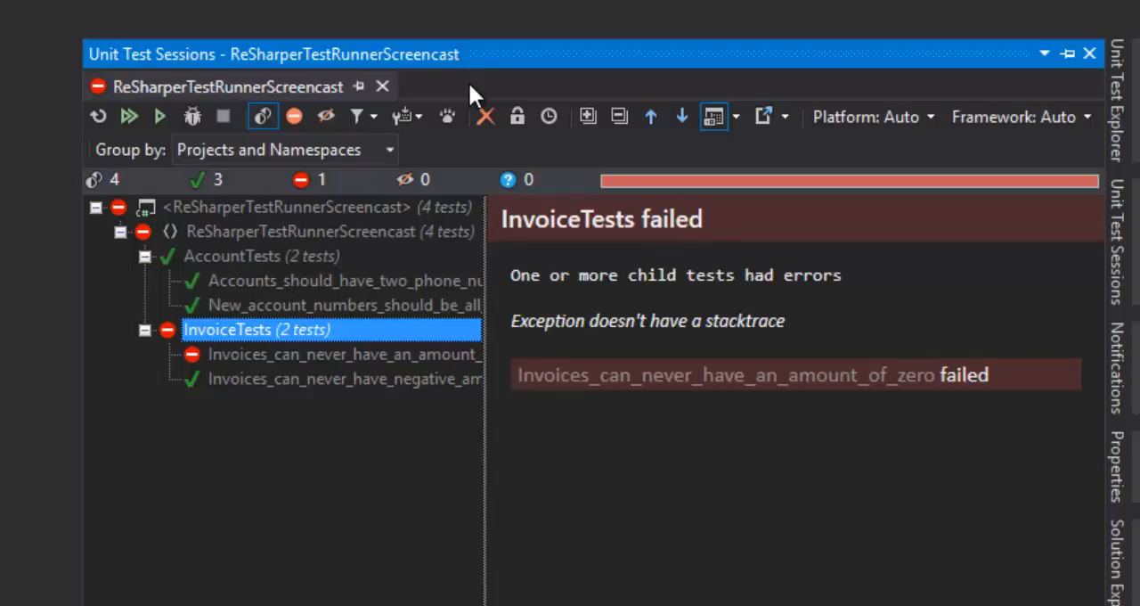
mouse_move(415, 187)
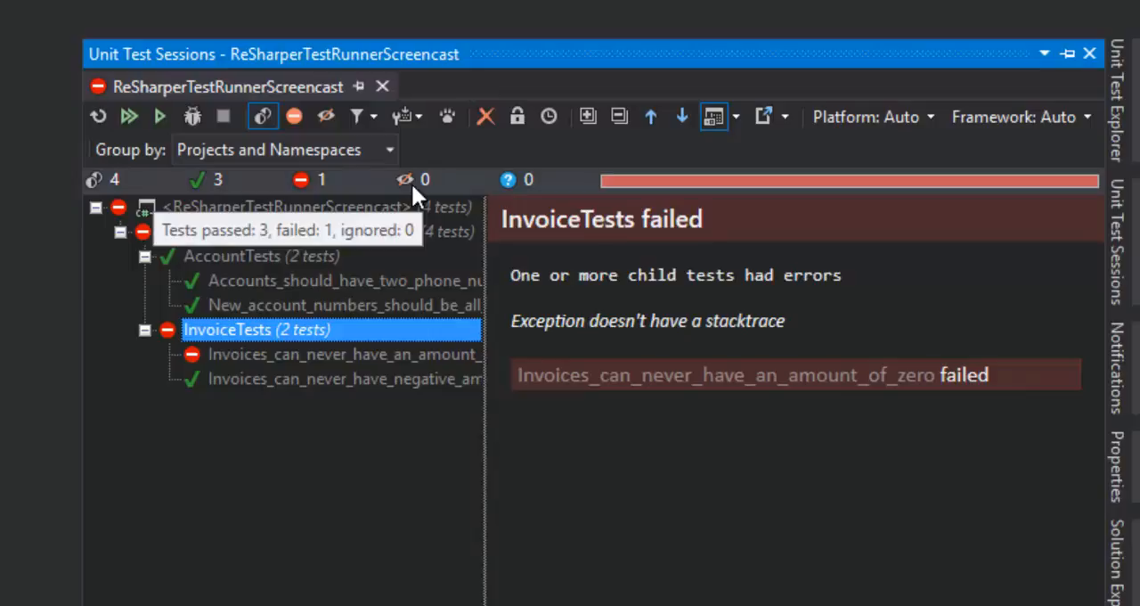
left_click(342, 353)
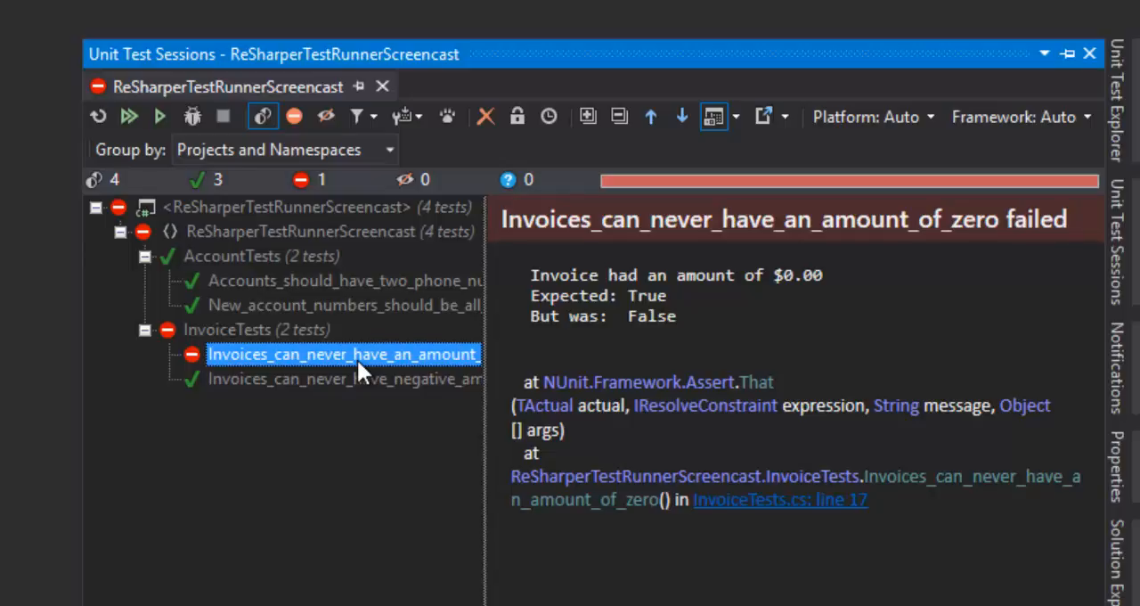
mouse_move(406, 390)
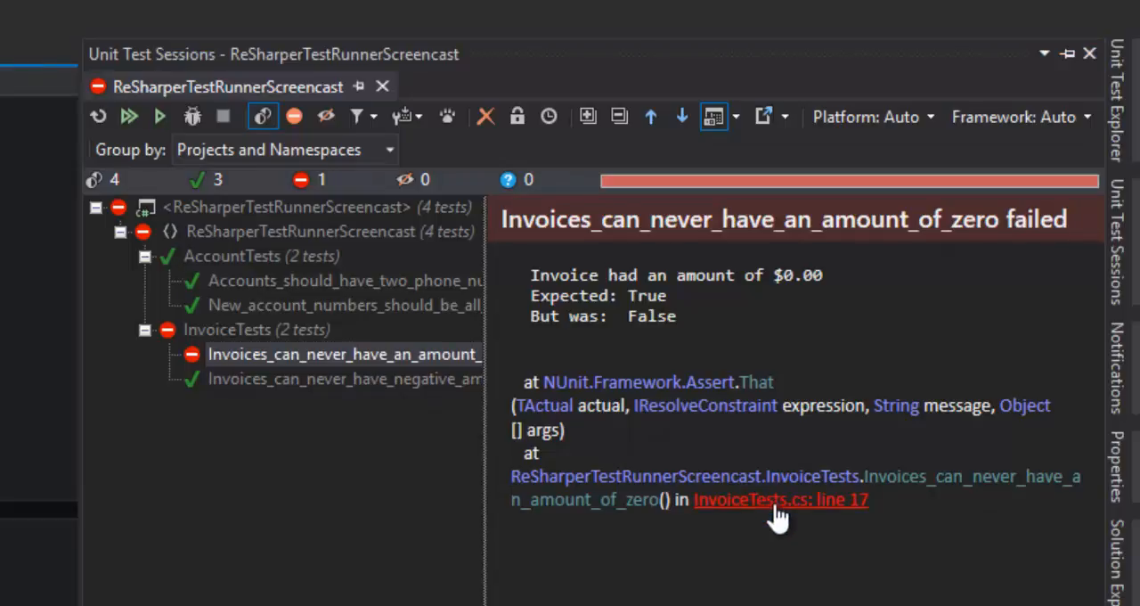
Change the Assert.That on InvoiceTests.cs line 17 from false to true.
left_click(780, 499)
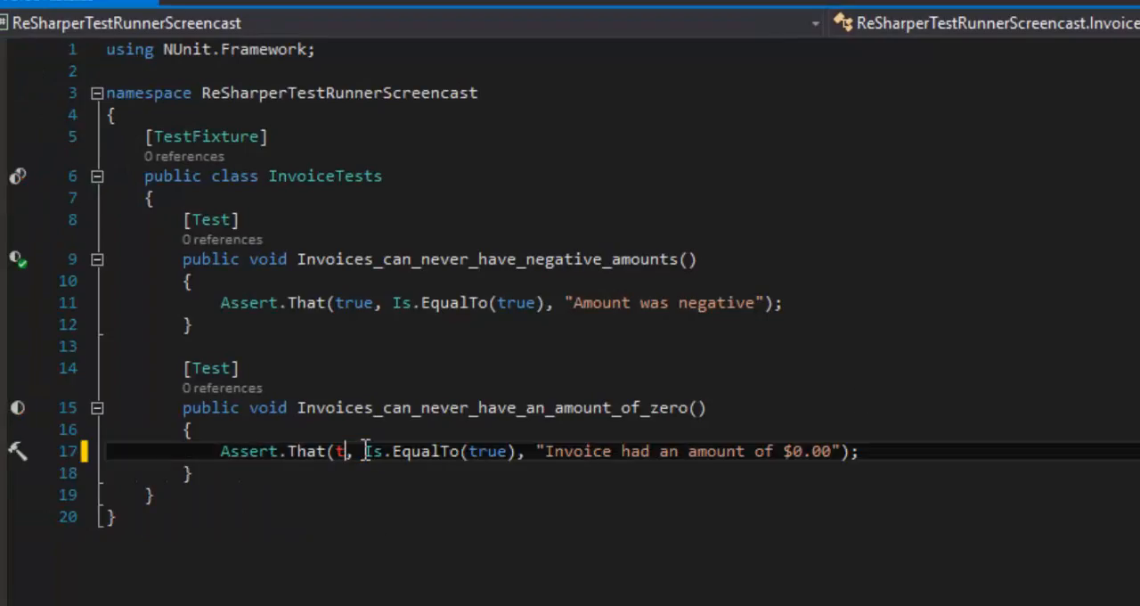
type("rue")
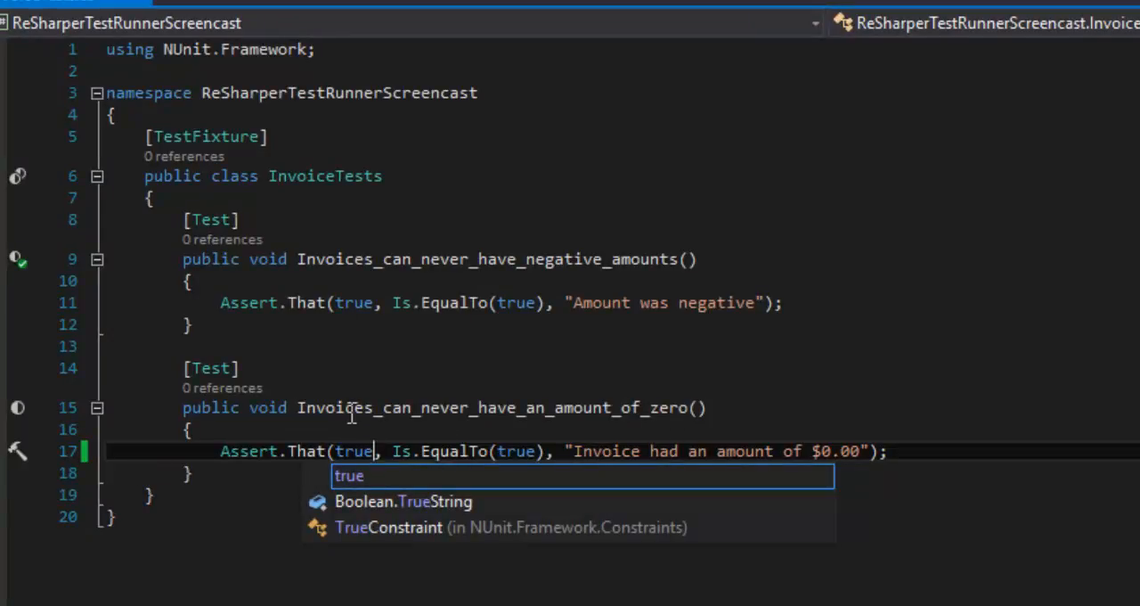
left_click(18, 408)
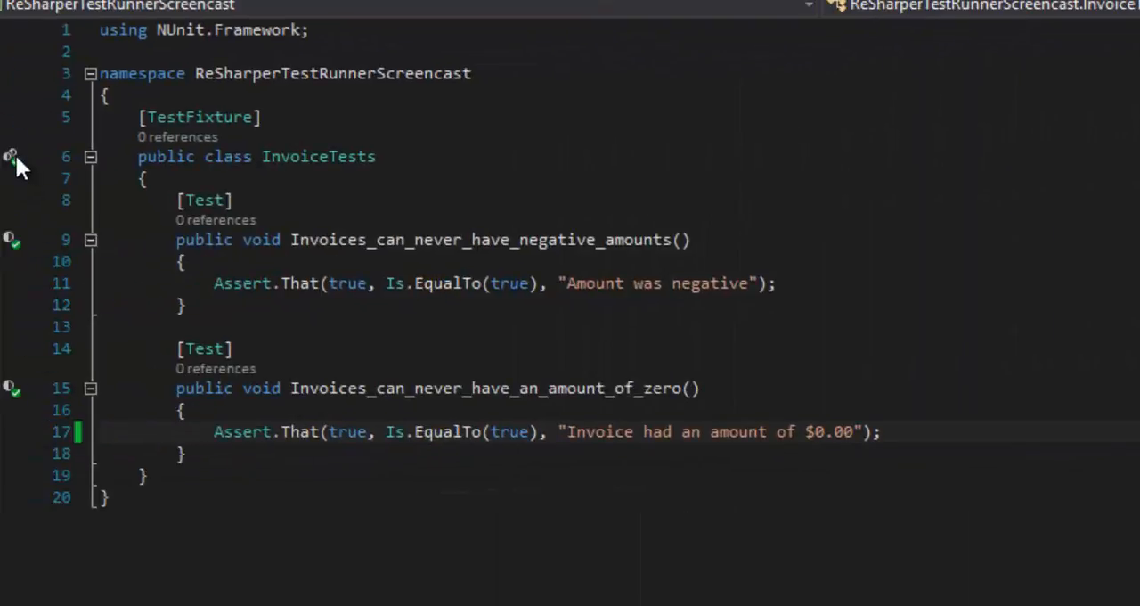
Rerun the InvoiceTests fixture and the whole suite so all four tests pass.
left_click(11, 155)
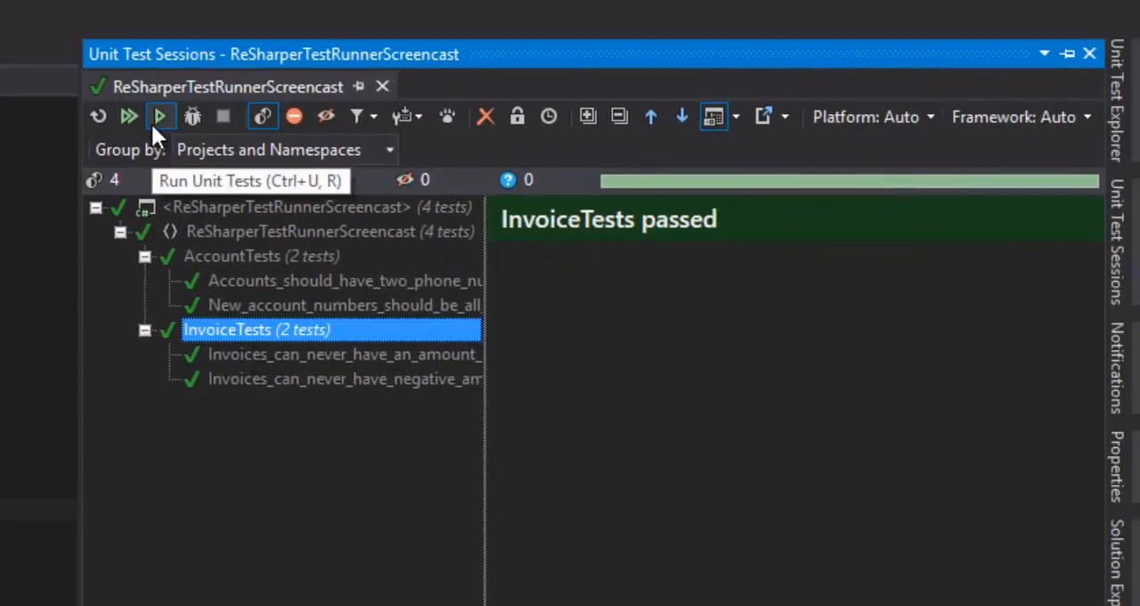
left_click(161, 115)
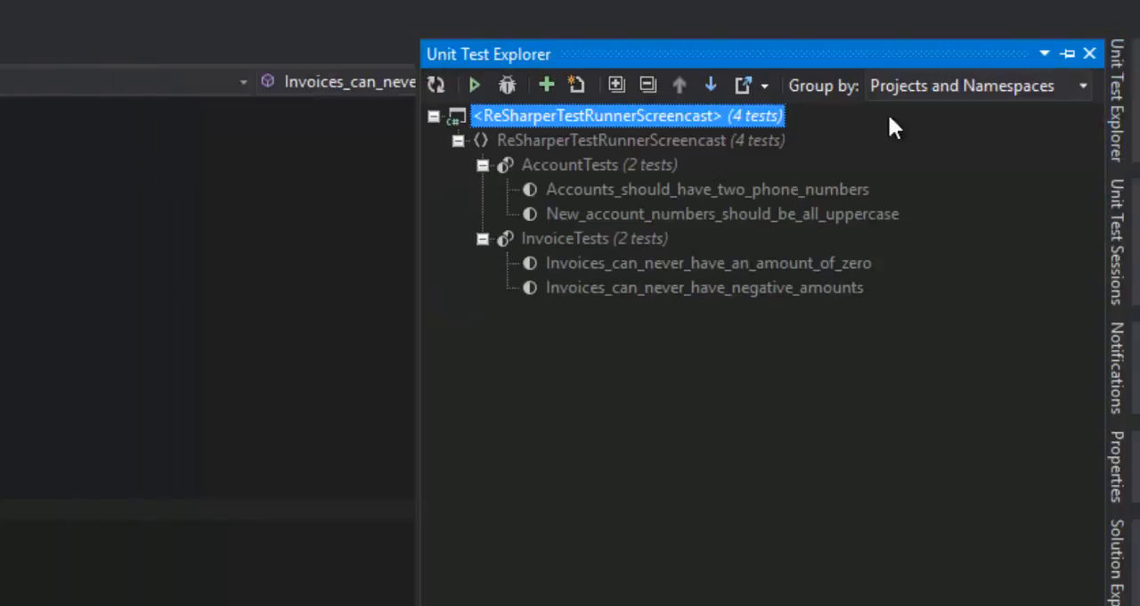
left_click(474, 86)
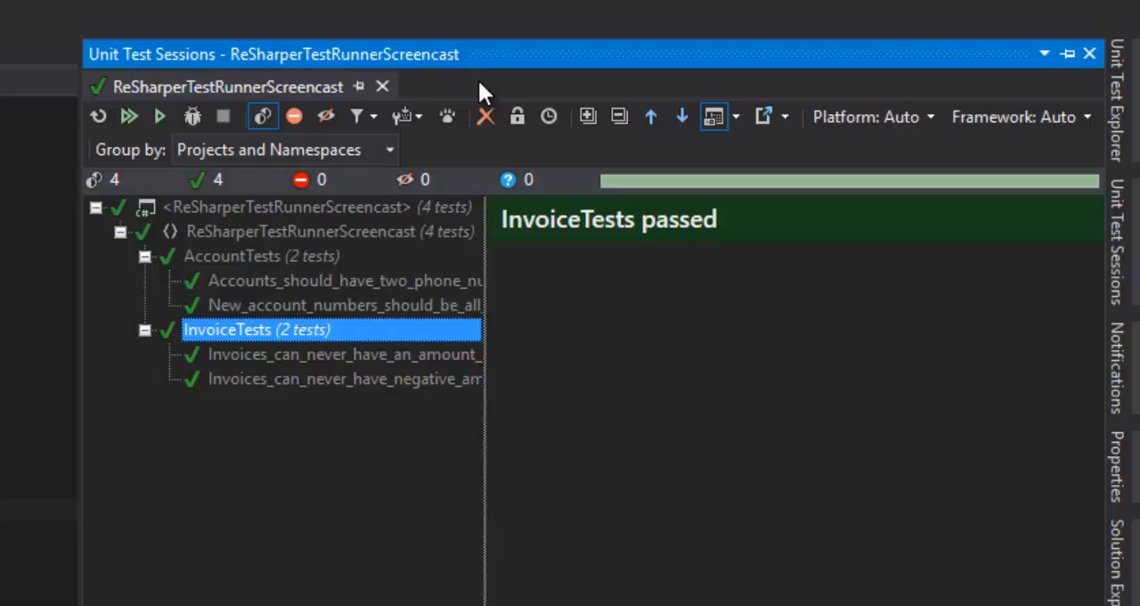
mouse_move(837, 212)
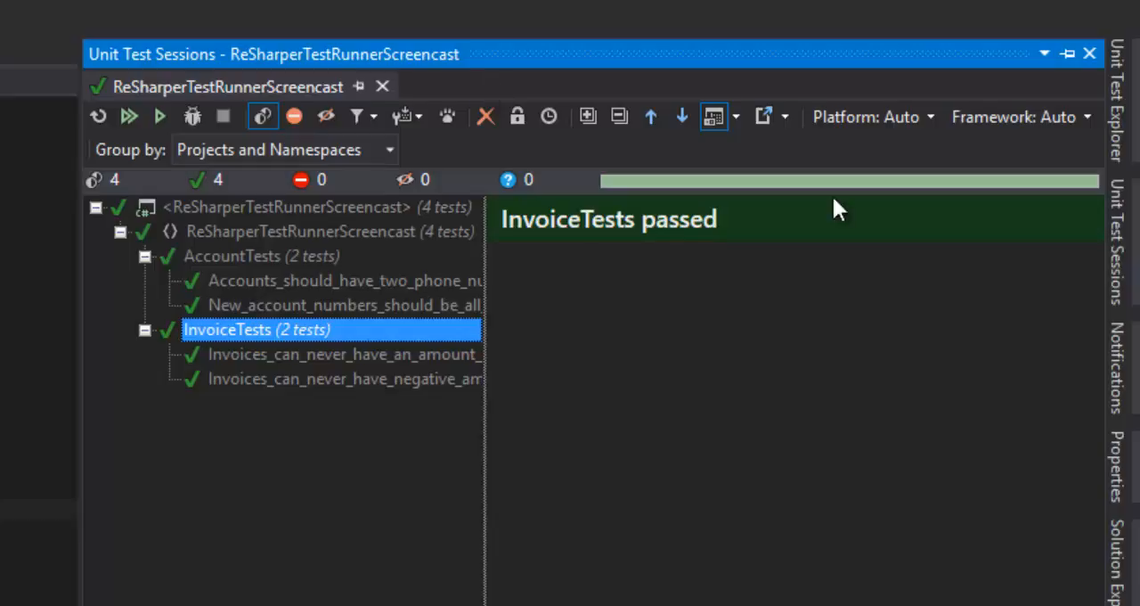